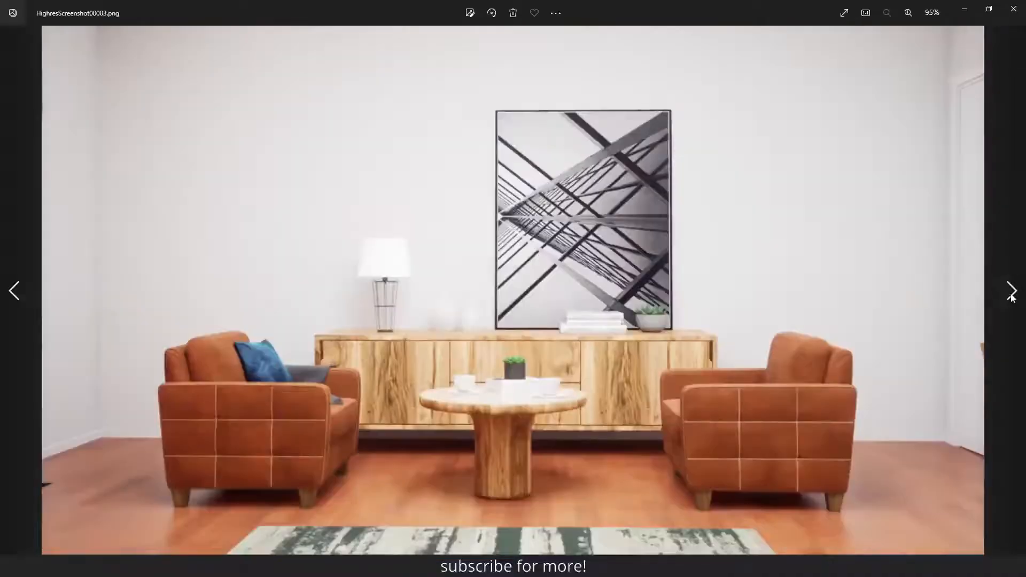
Step: Leave the living-room screenshot in Photos and return to bedroom.max in 3ds Max
left_click(1011, 291)
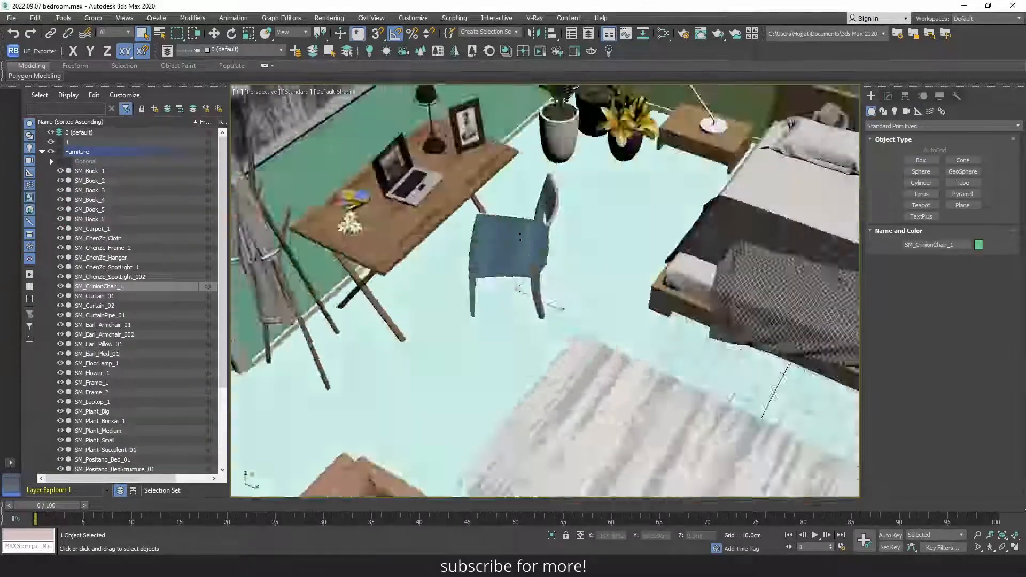
left_click(93, 402)
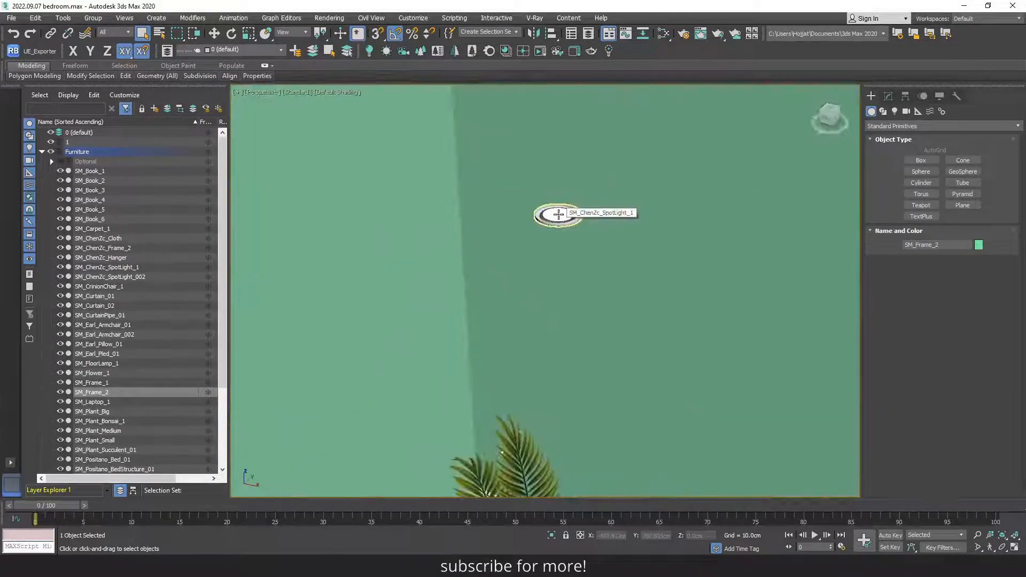
left_click(99, 286)
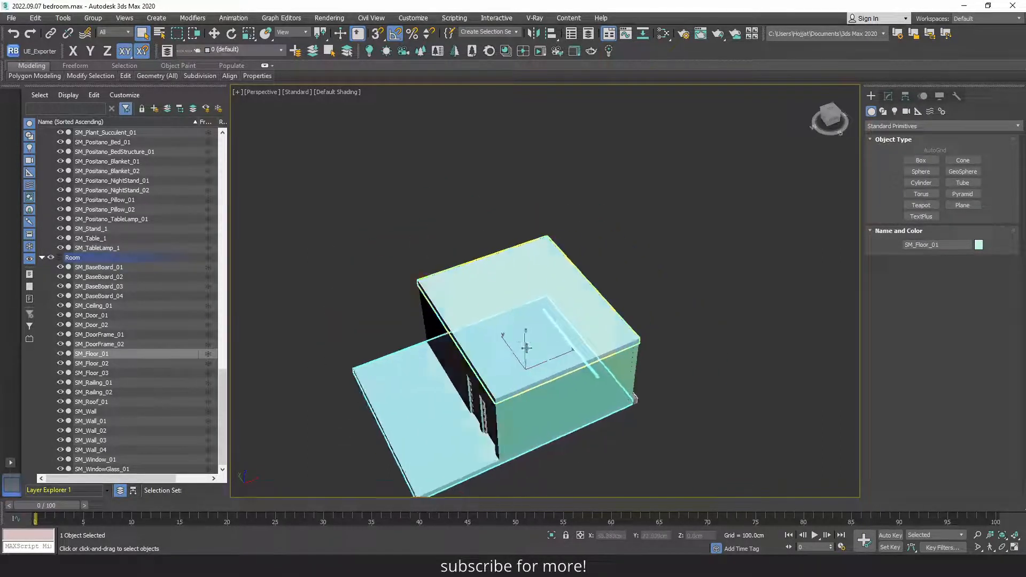
left_click(92, 402)
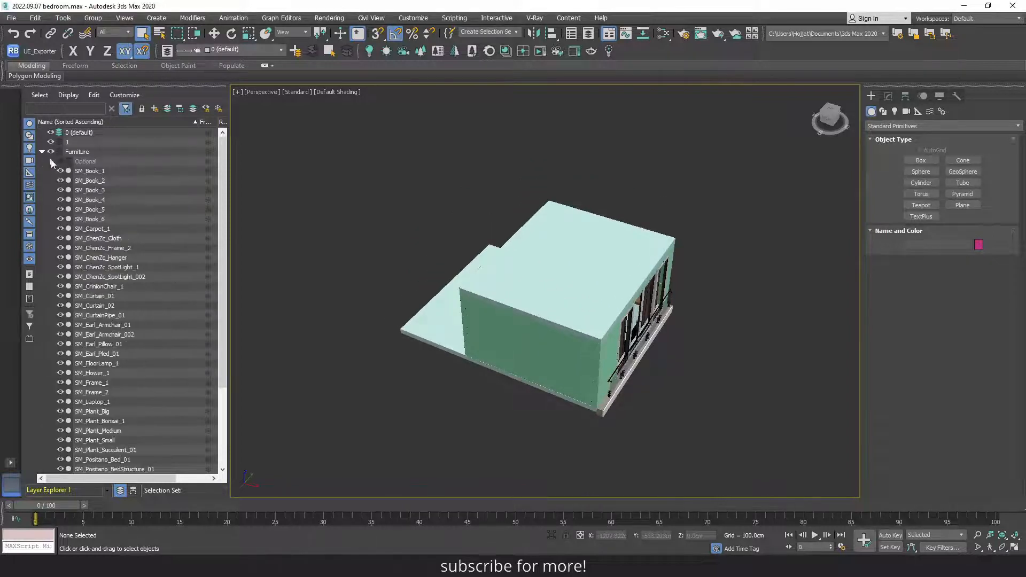
Step: Collapse the Furniture layer's object list in the Scene Explorer
left_click(41, 152)
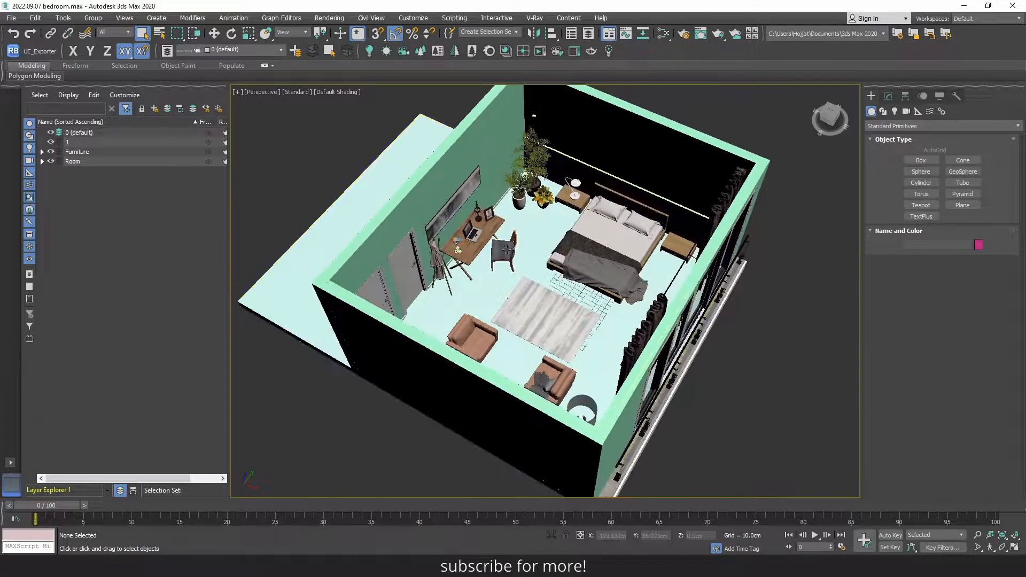
left_click(41, 152)
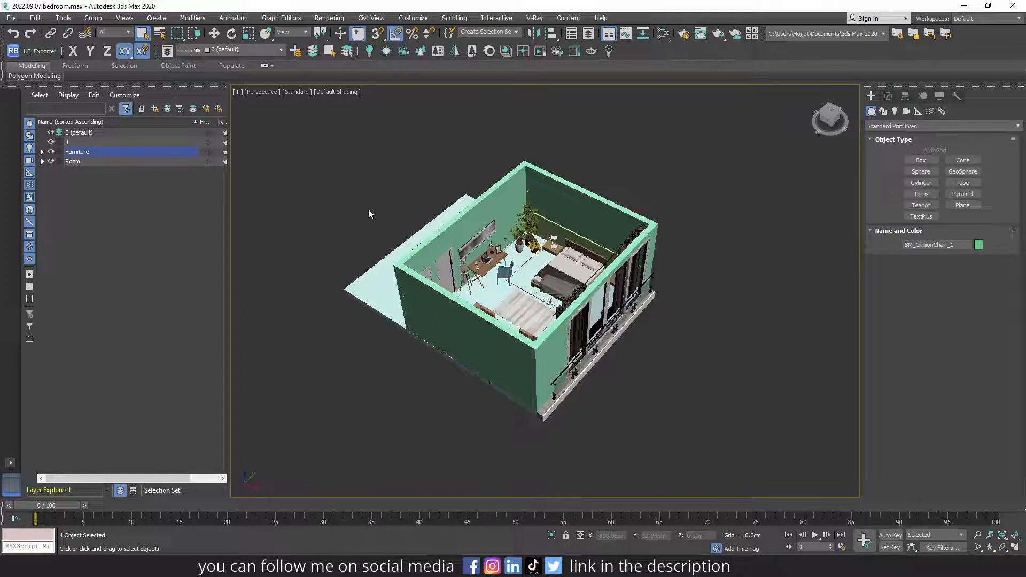
Step: Clear the selection and expand the Furniture layer's object list again
left_click(416, 265)
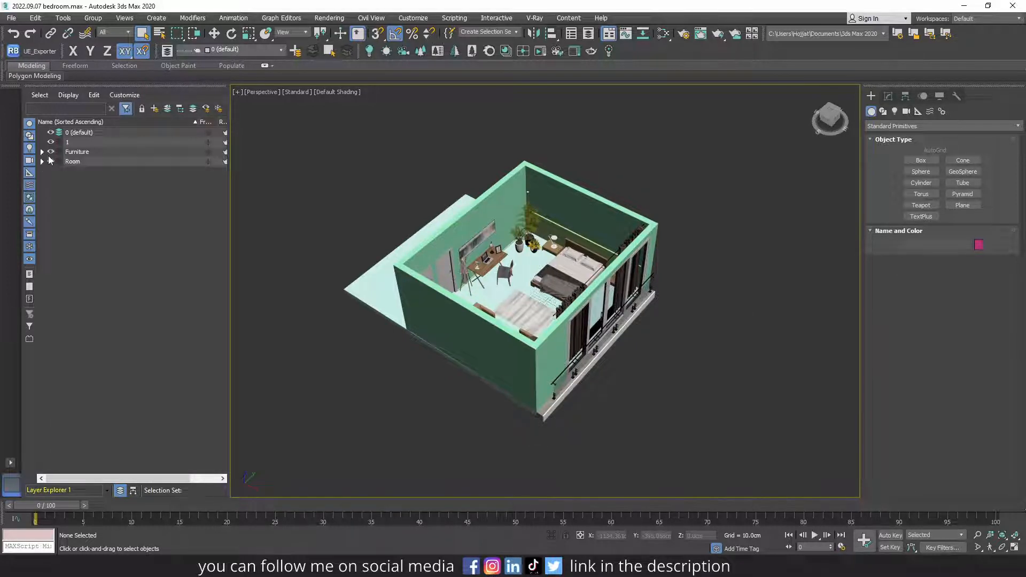
scroll("down", 3)
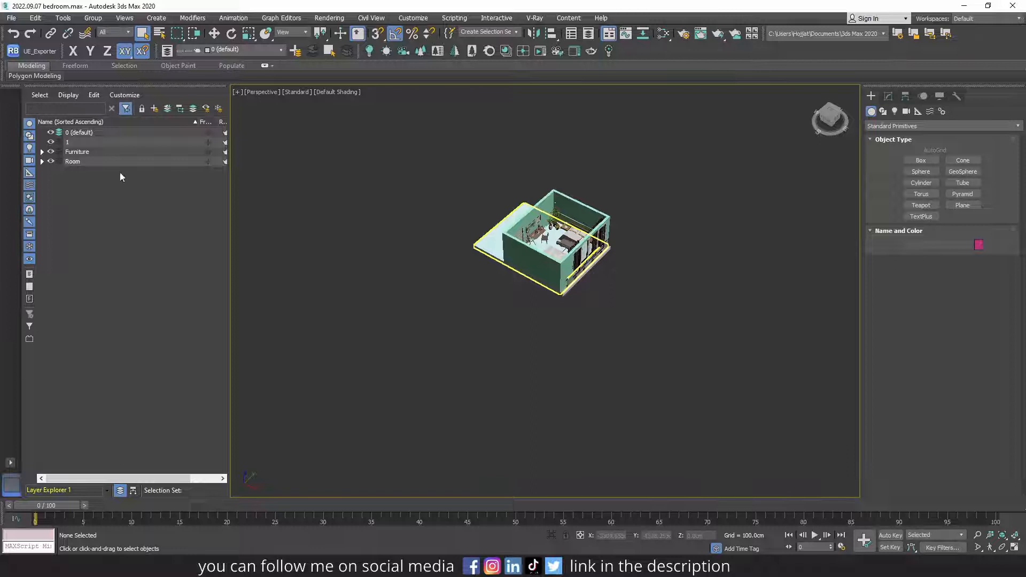
left_click(41, 152)
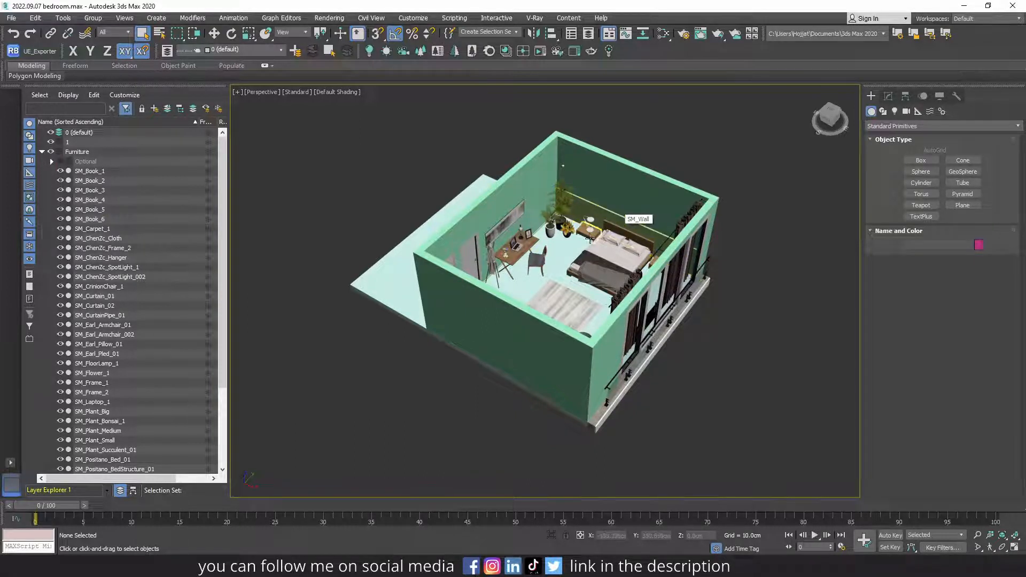
mouse_move(536, 262)
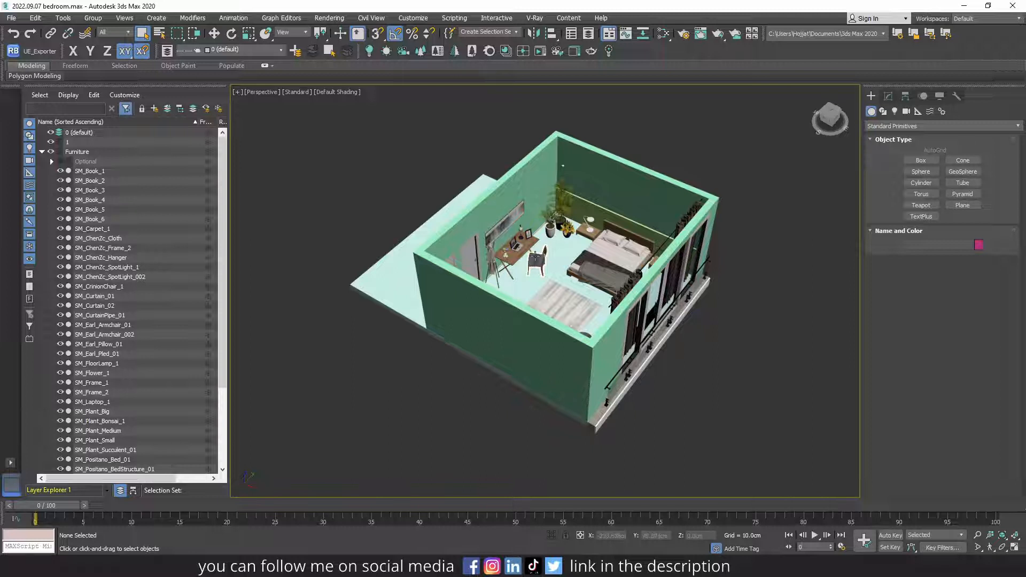
mouse_move(516, 251)
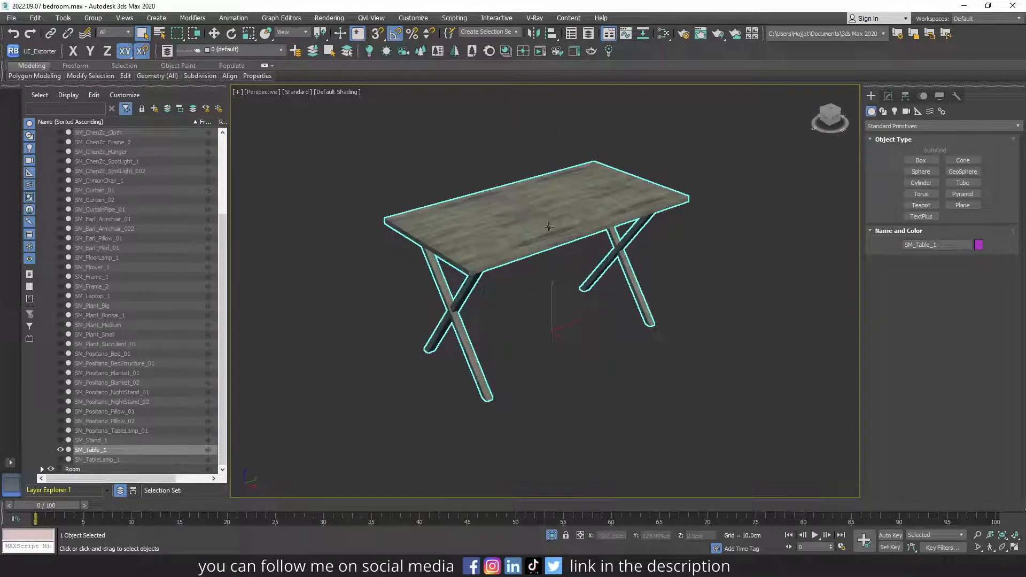
Step: Align SM_Table_1's pivot to Min on Z via Transform Toolbox, then end isolation
left_click(34, 17)
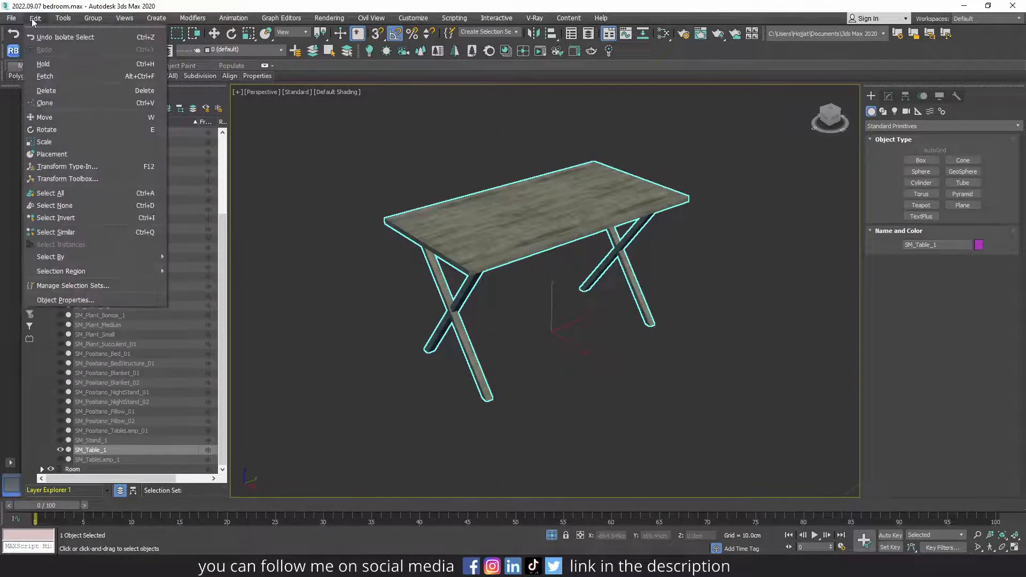
mouse_move(67, 179)
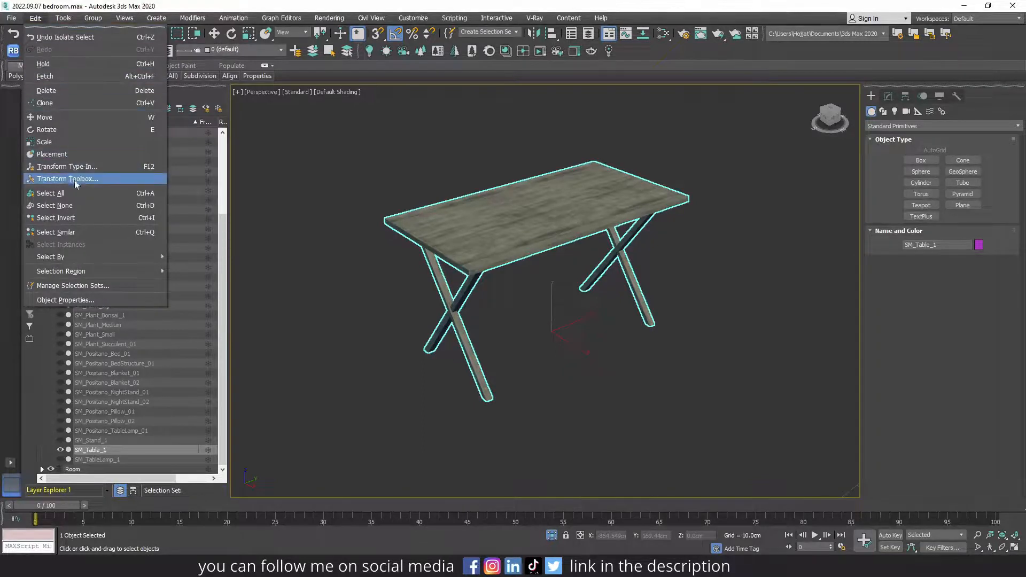
left_click(66, 179)
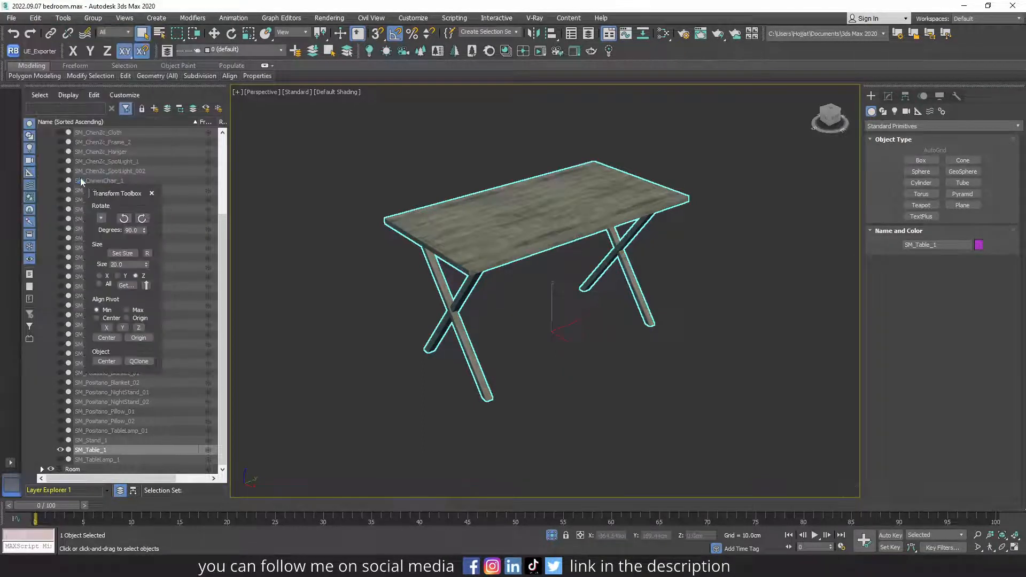
left_click_drag(117, 193, 301, 220)
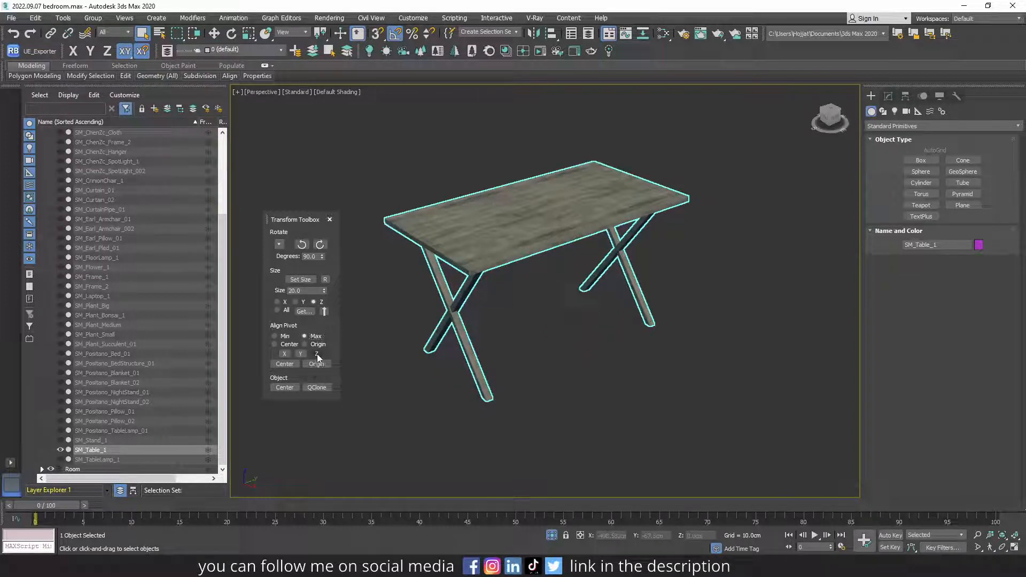
left_click(316, 353)
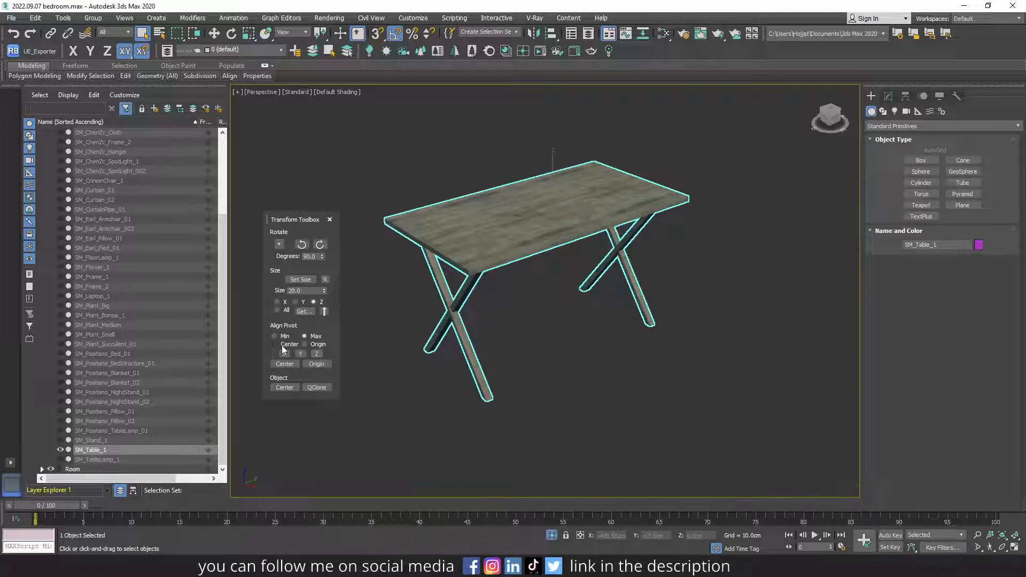
left_click(276, 336)
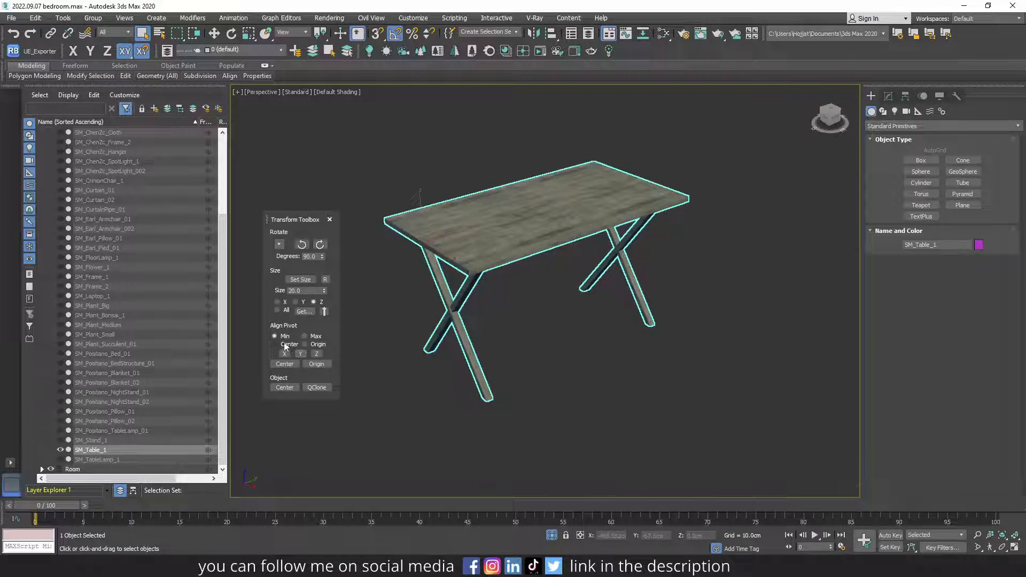
left_click(275, 345)
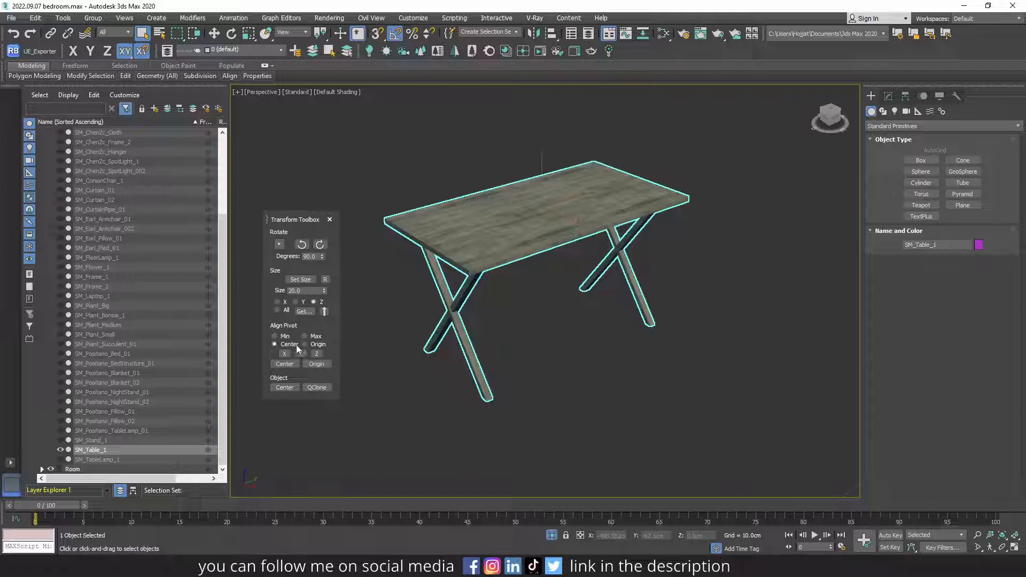
left_click(275, 335)
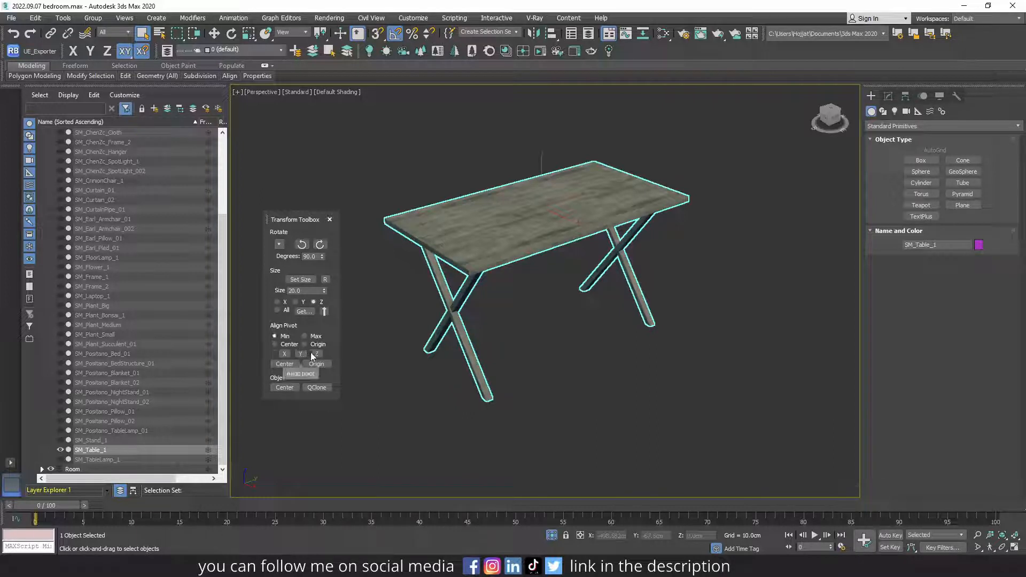
left_click(317, 353)
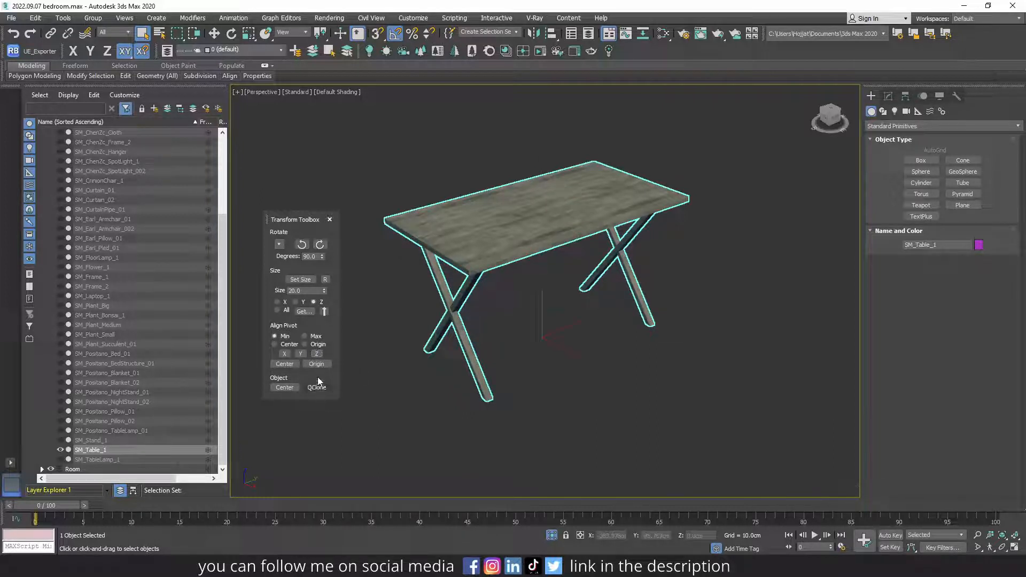
left_click(330, 219)
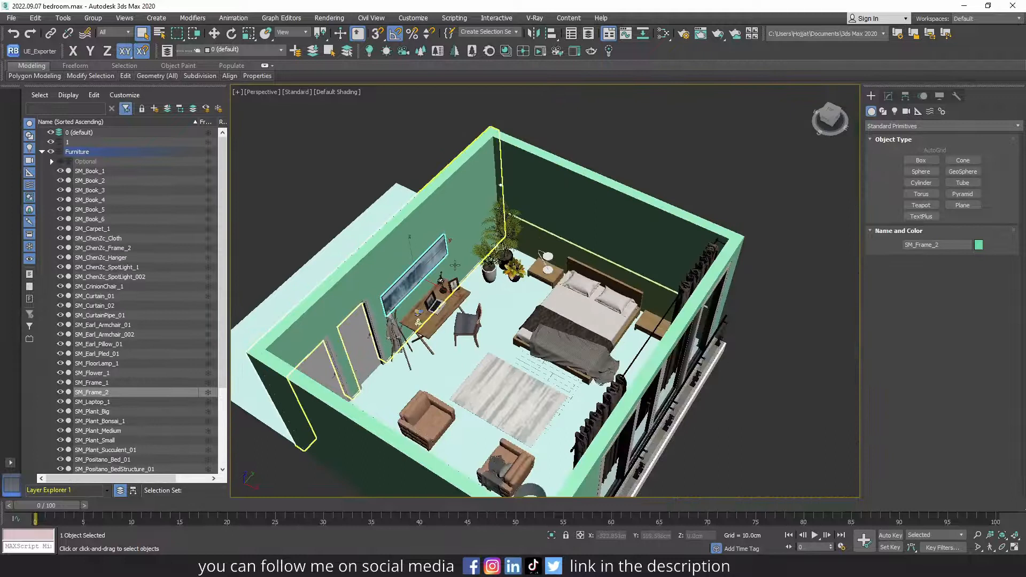
Step: Scroll the viewport to zoom in on the small round wall-mounted frame
scroll("up", 3)
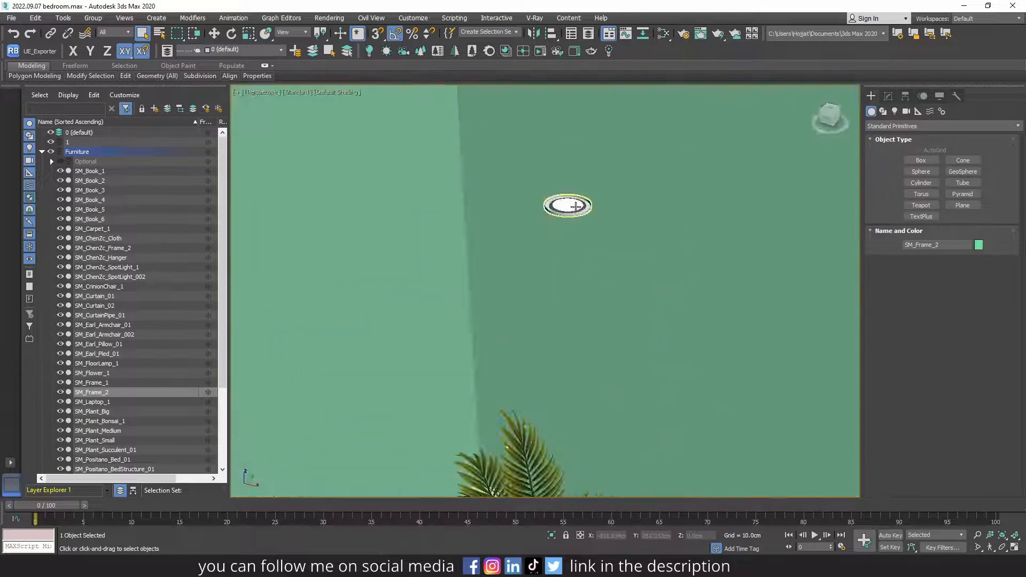
mouse_move(567, 204)
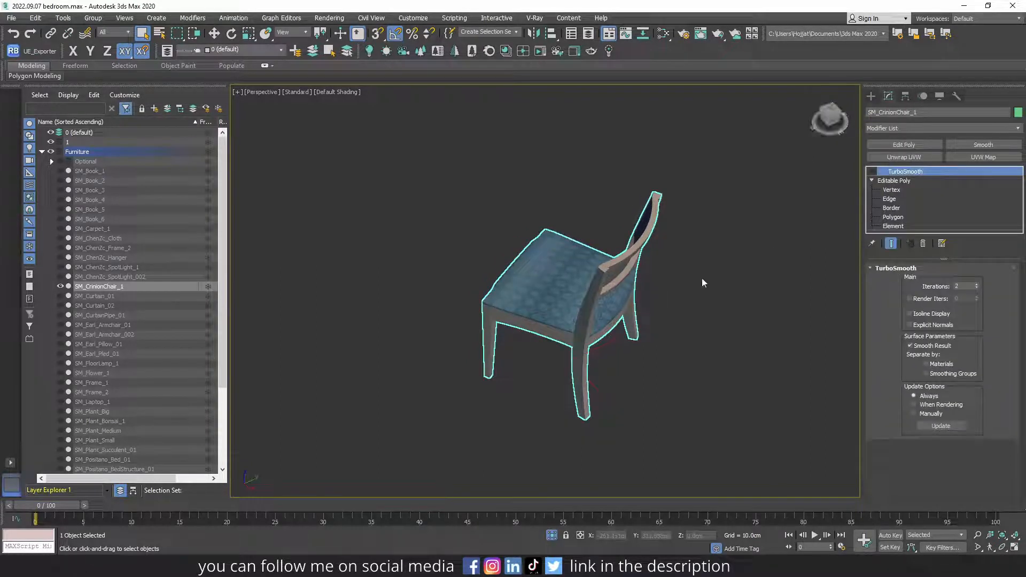
Step: Select the chair seat's 2544-polygon fabric element at Element sub-object level
left_click(895, 181)
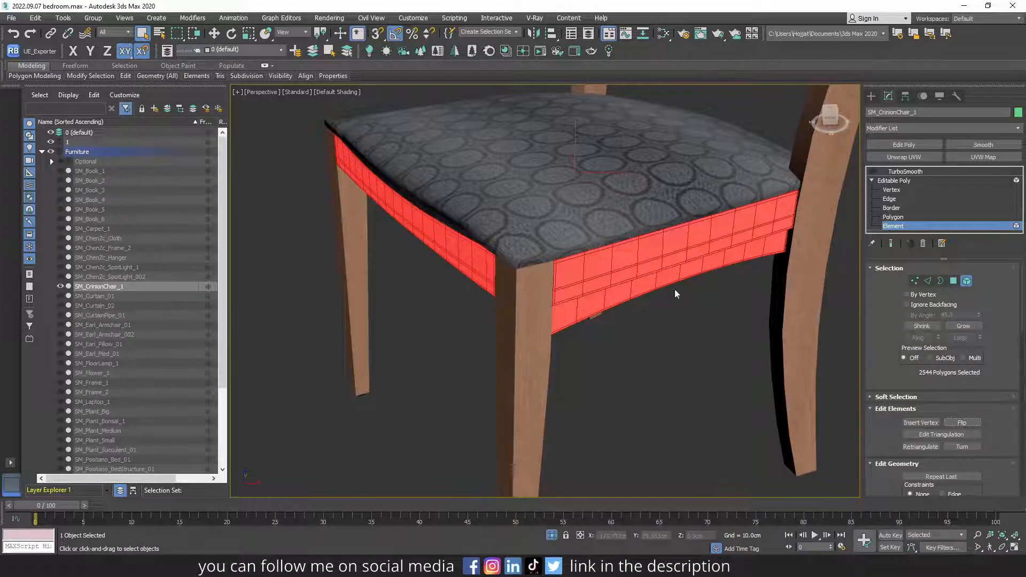
left_click(905, 171)
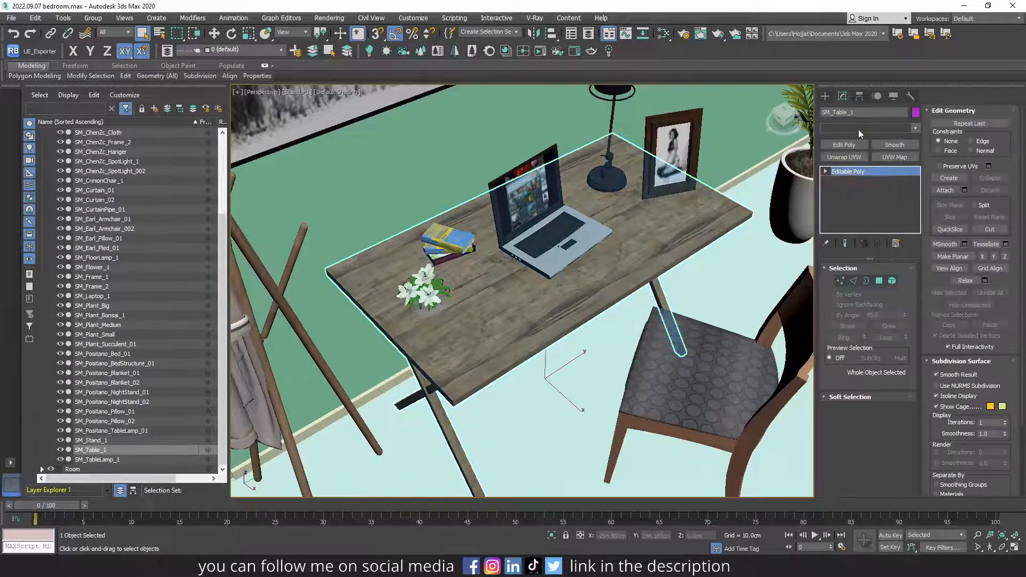
Step: Add a UVW Map modifier to SM_Table_1 from the Modifier List
left_click(914, 127)
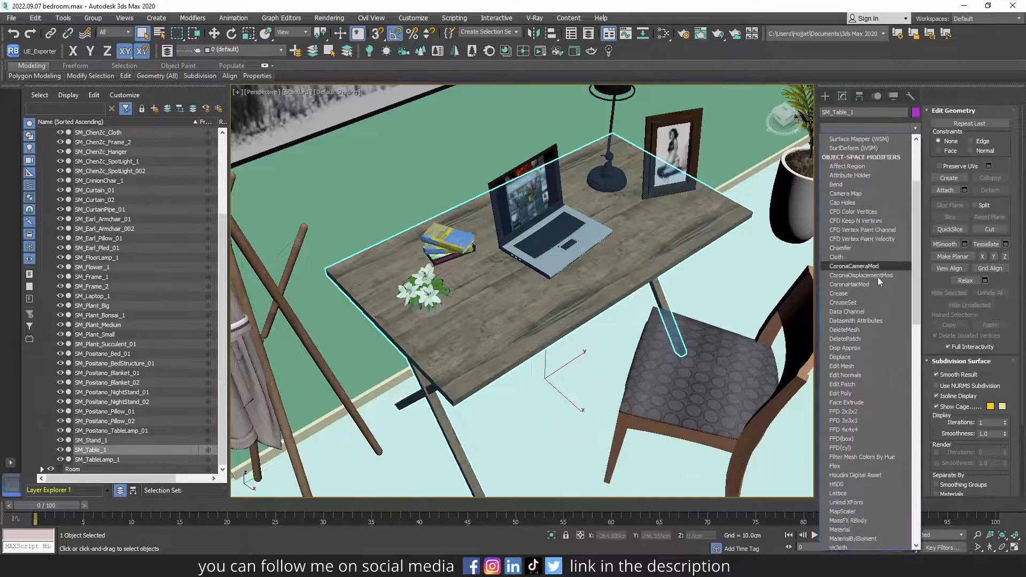
scroll("down", 3)
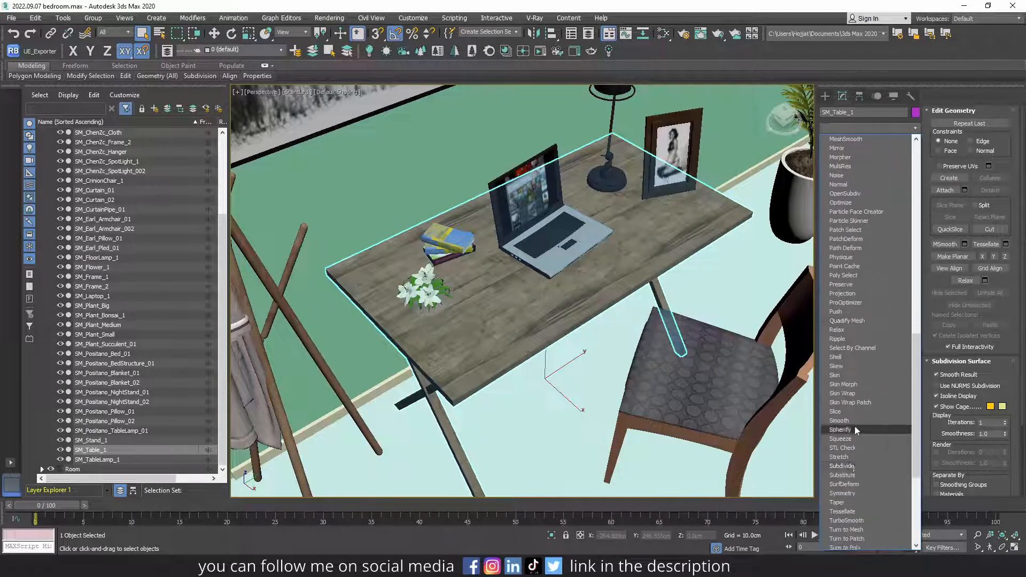
scroll("down", 3)
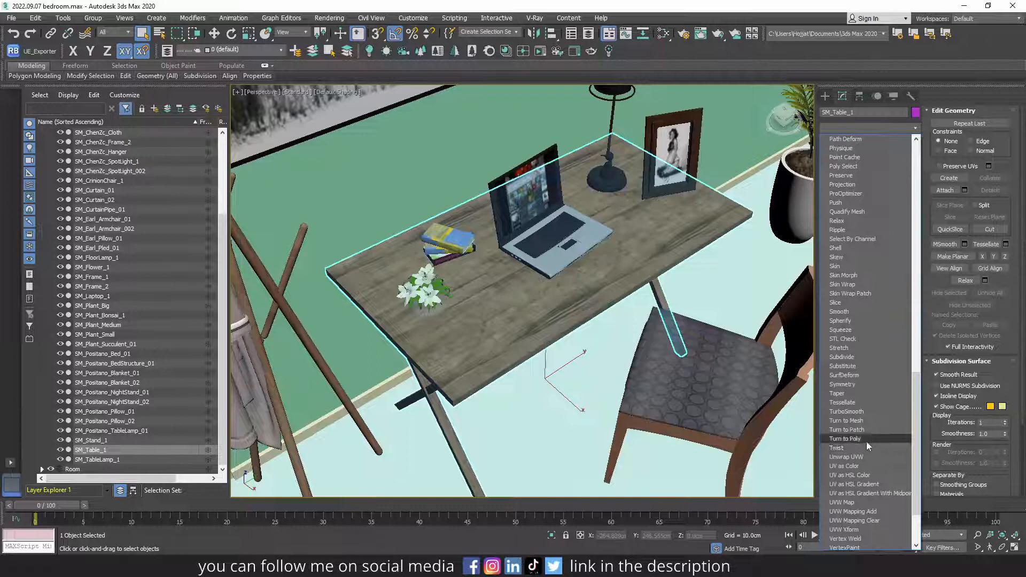
mouse_move(864, 503)
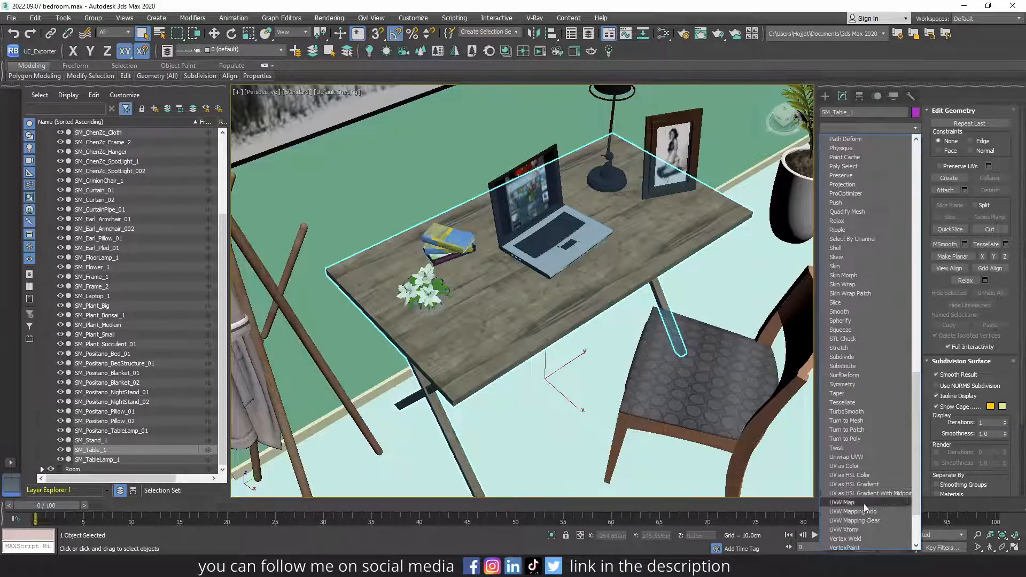
left_click(854, 520)
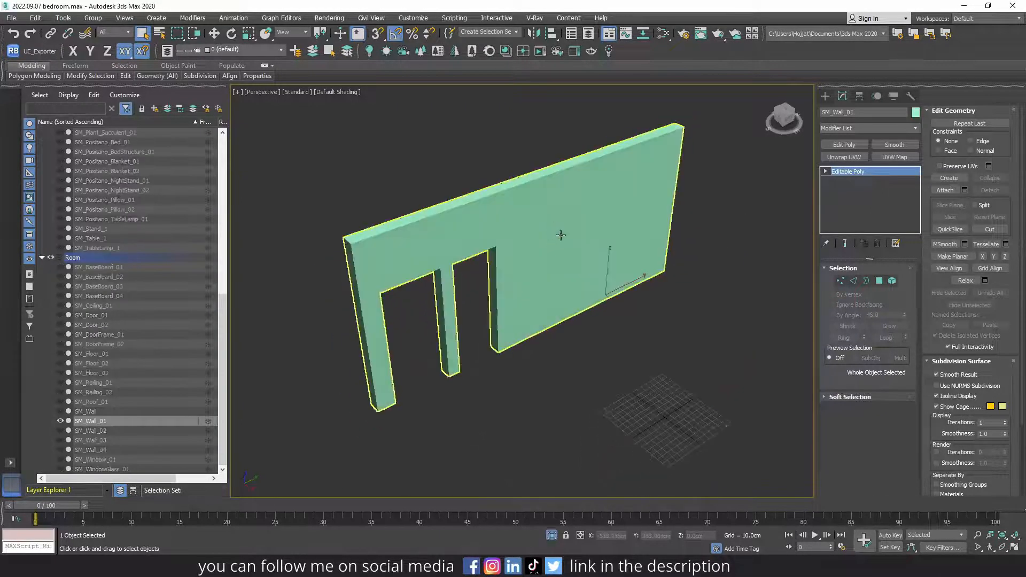
Step: Add a UVW Map modifier with Box mapping to the SM_Wall_01 wall
left_click(867, 128)
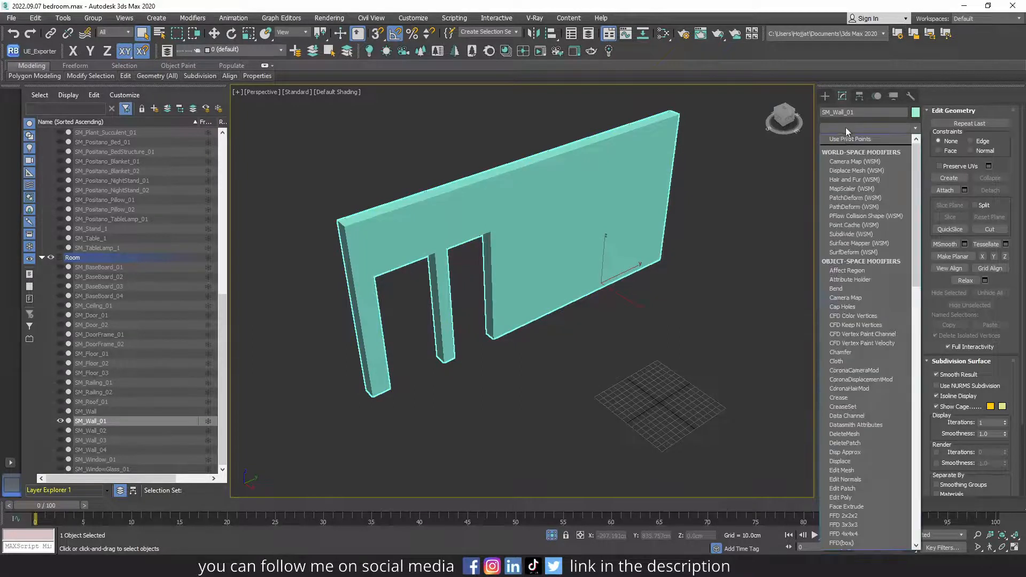
scroll("down", 3)
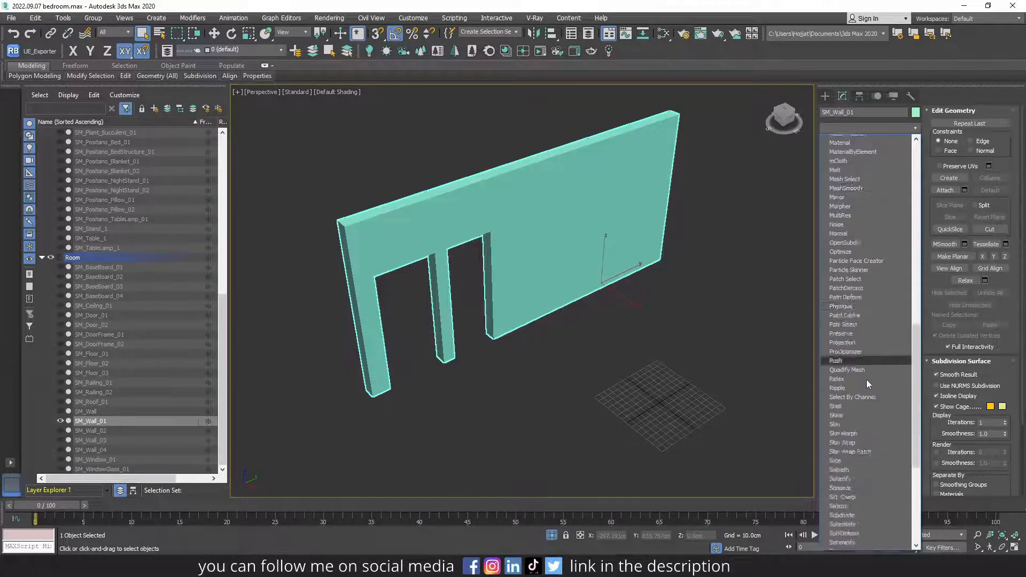
scroll("down", 3)
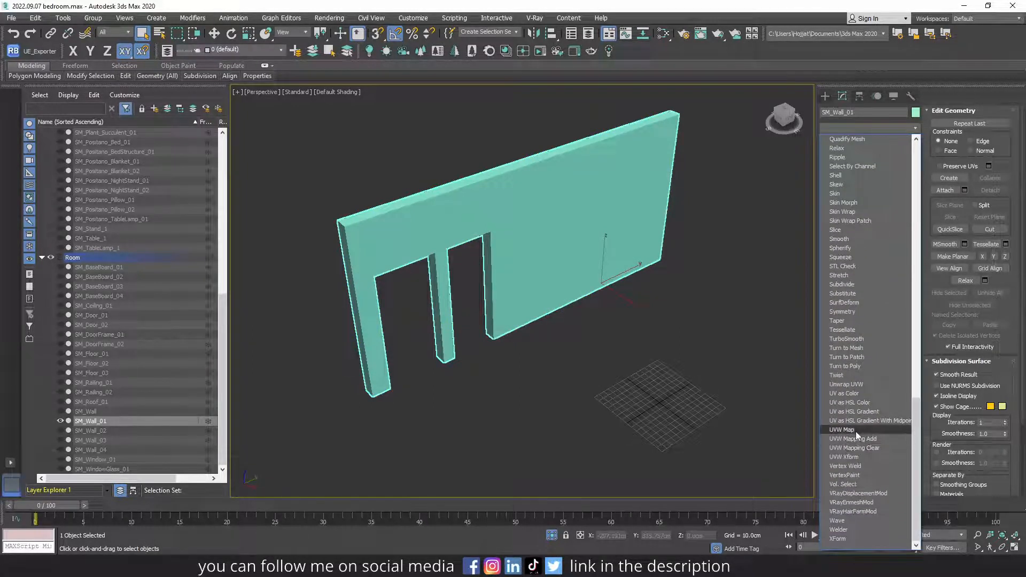
left_click(844, 429)
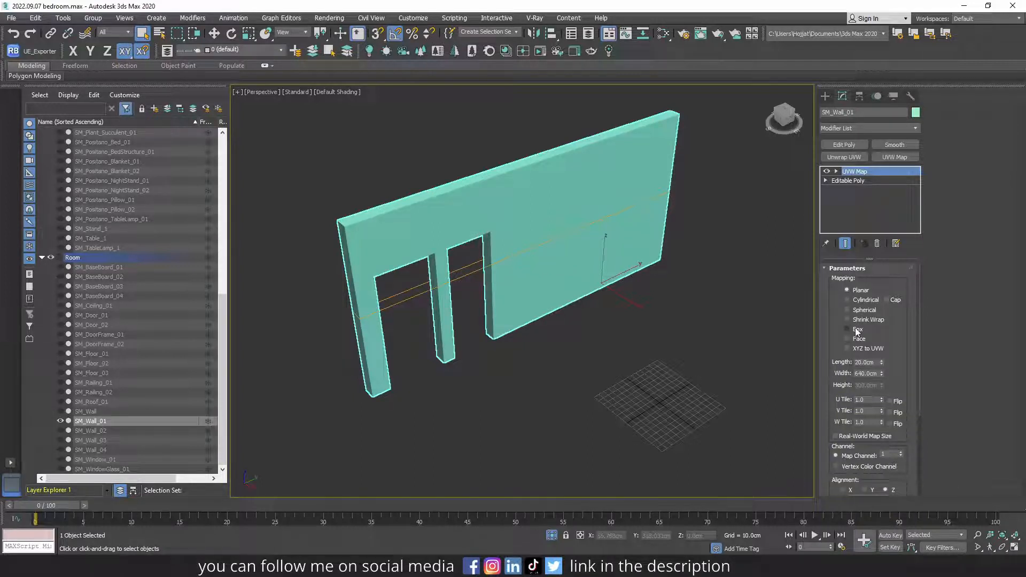
left_click(850, 328)
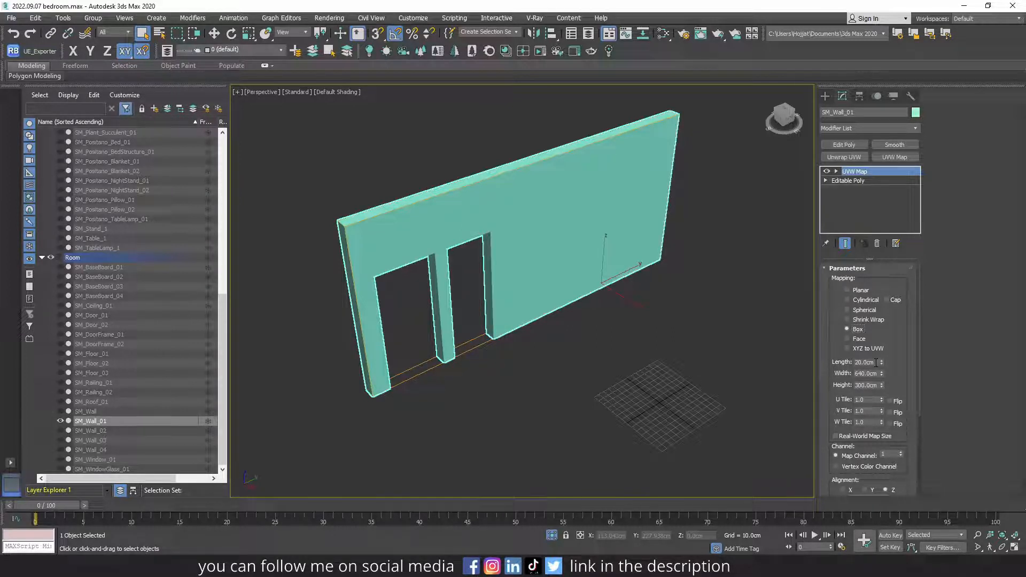
triple_click(863, 362)
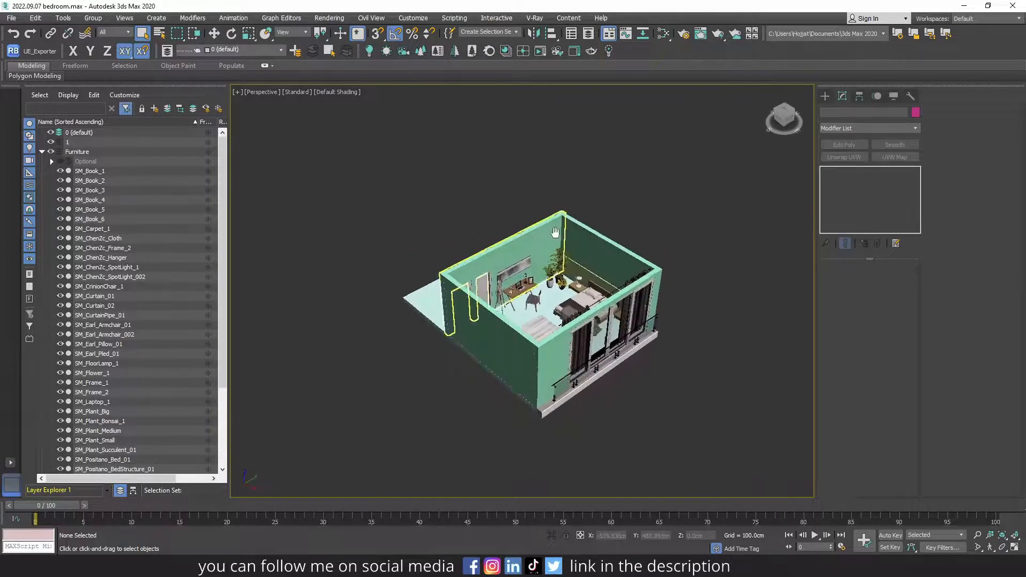
scroll("down", 3)
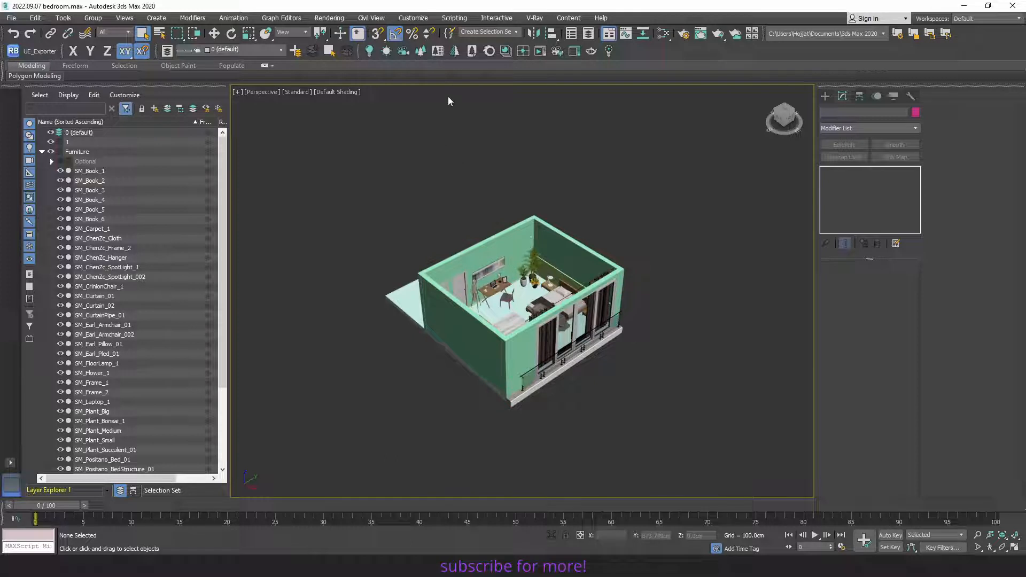
Step: Confirm Centimeters for display units and 1 Unit = 1.0 Centimeters system scale
left_click(412, 18)
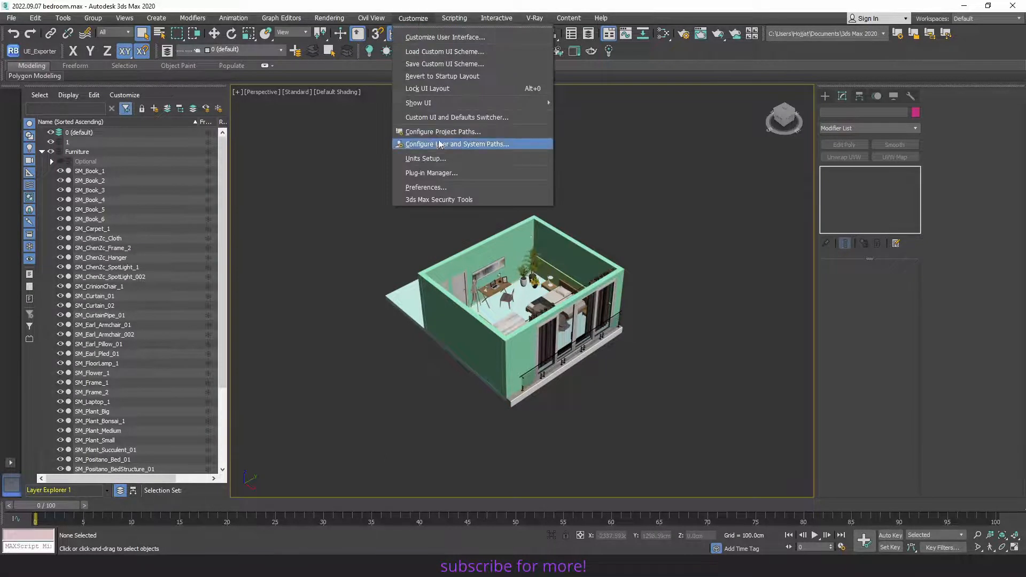
left_click(425, 158)
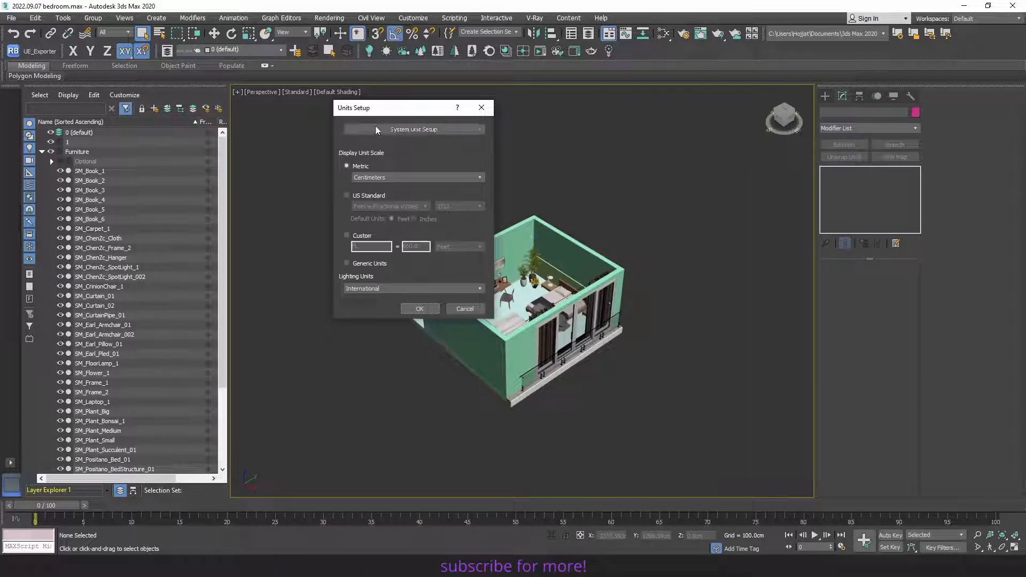
left_click(413, 129)
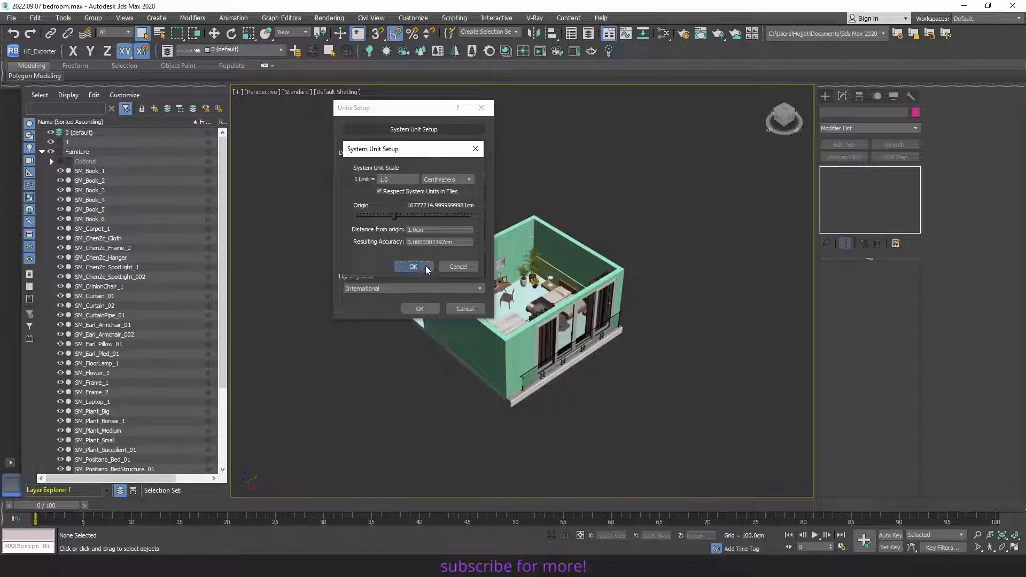
left_click(413, 267)
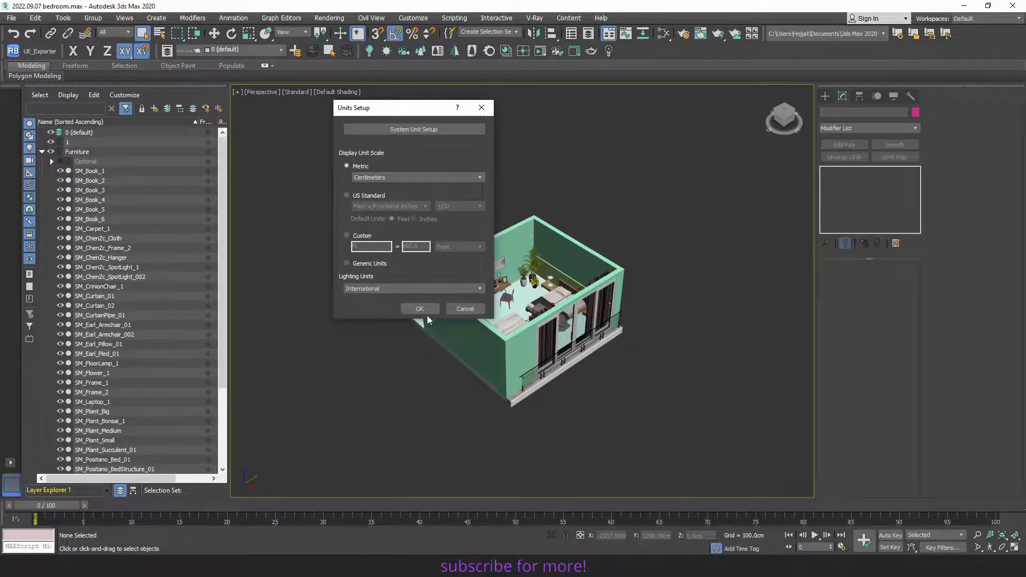
left_click(419, 308)
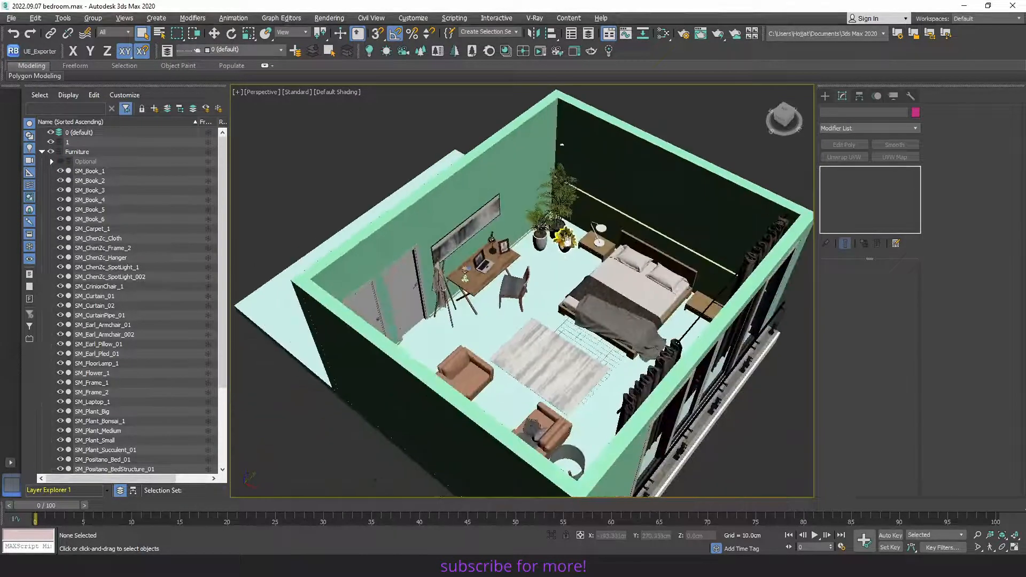
left_click(576, 261)
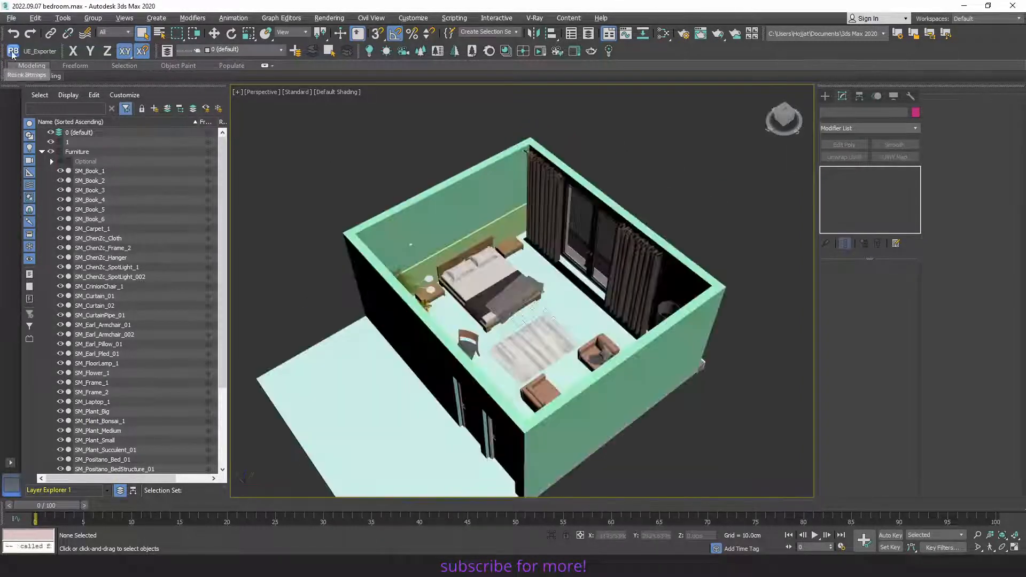
left_click(12, 51)
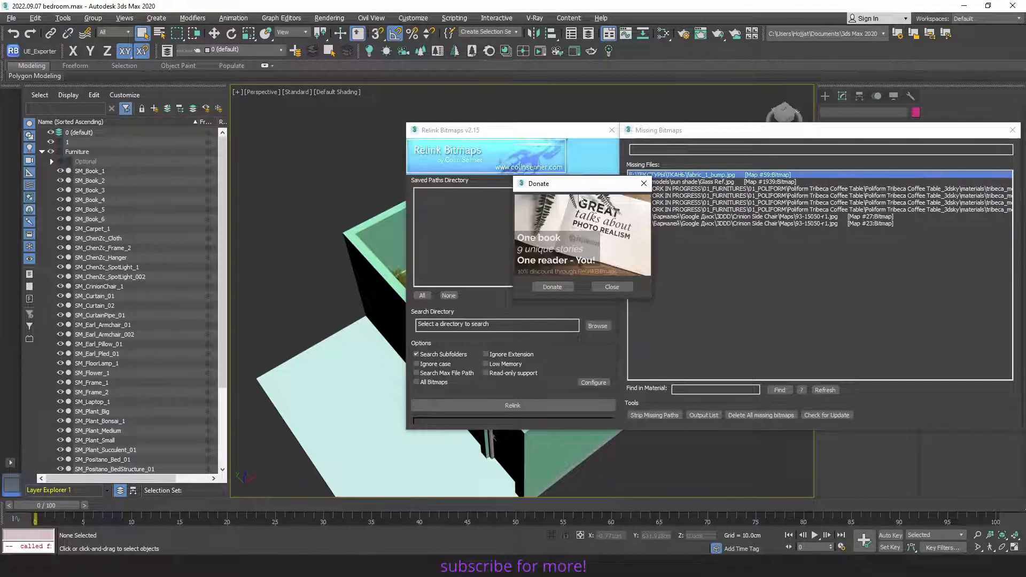
left_click(609, 287)
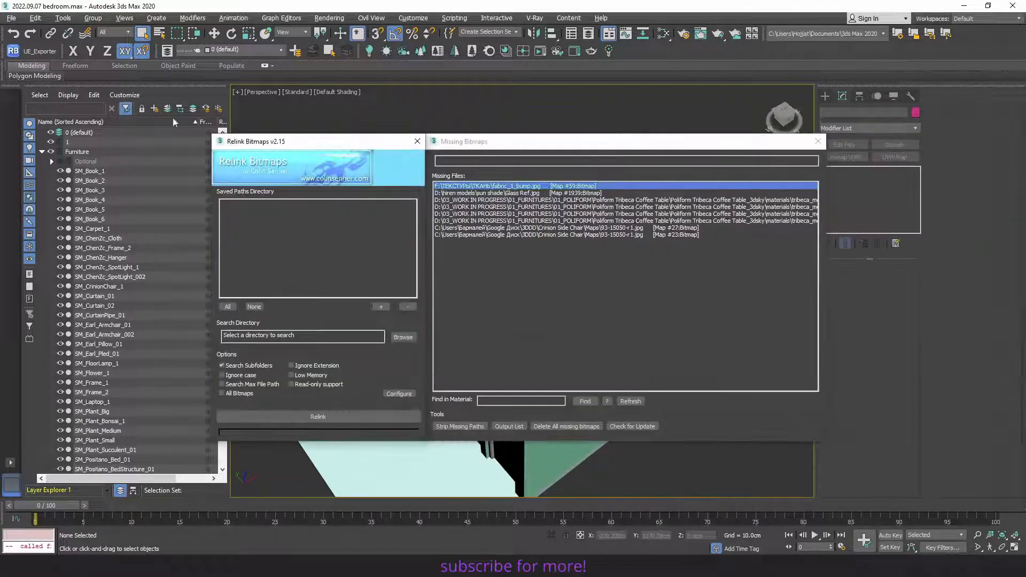
mouse_move(385, 119)
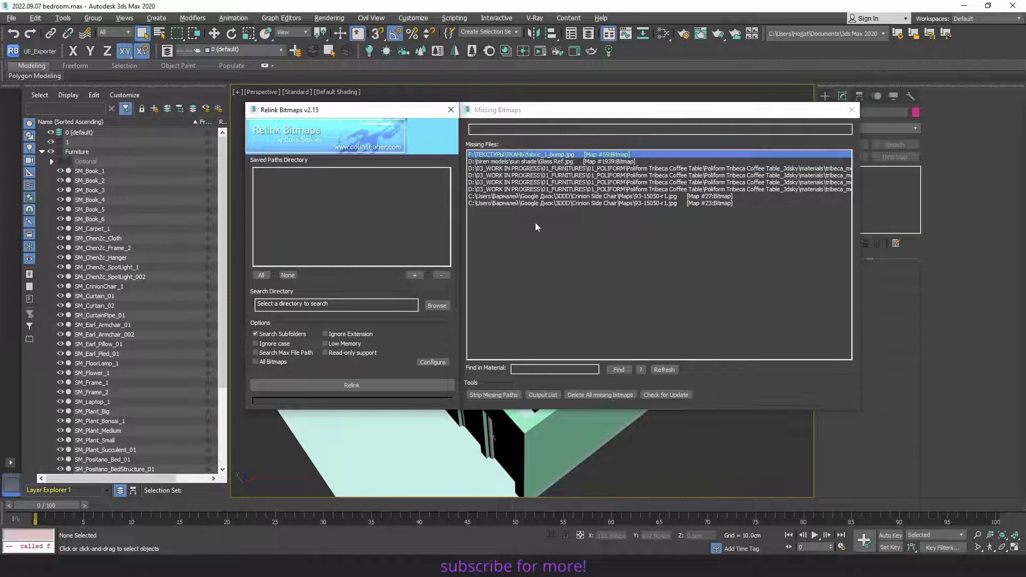
mouse_move(434, 173)
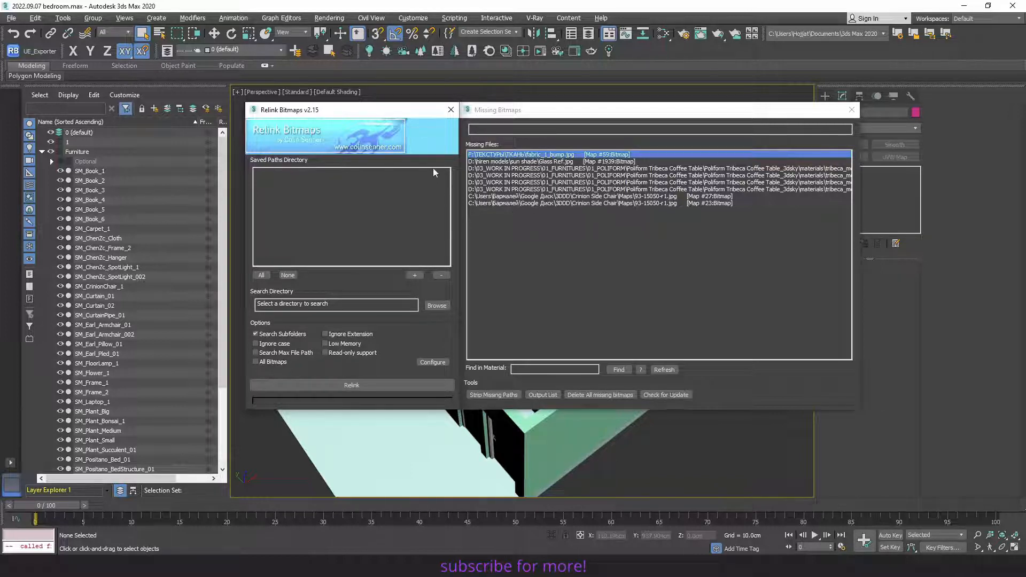
mouse_move(451, 109)
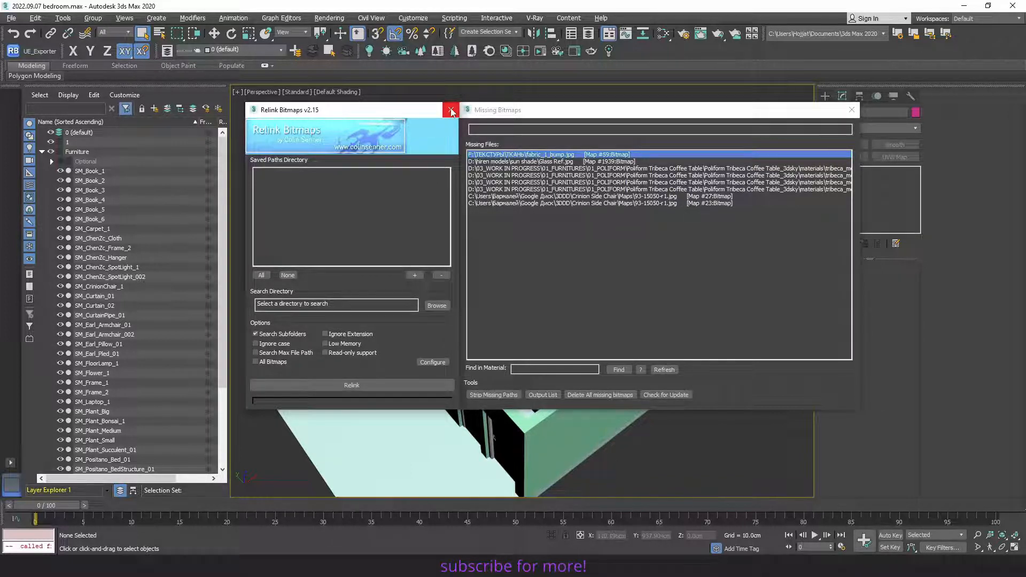
left_click(450, 109)
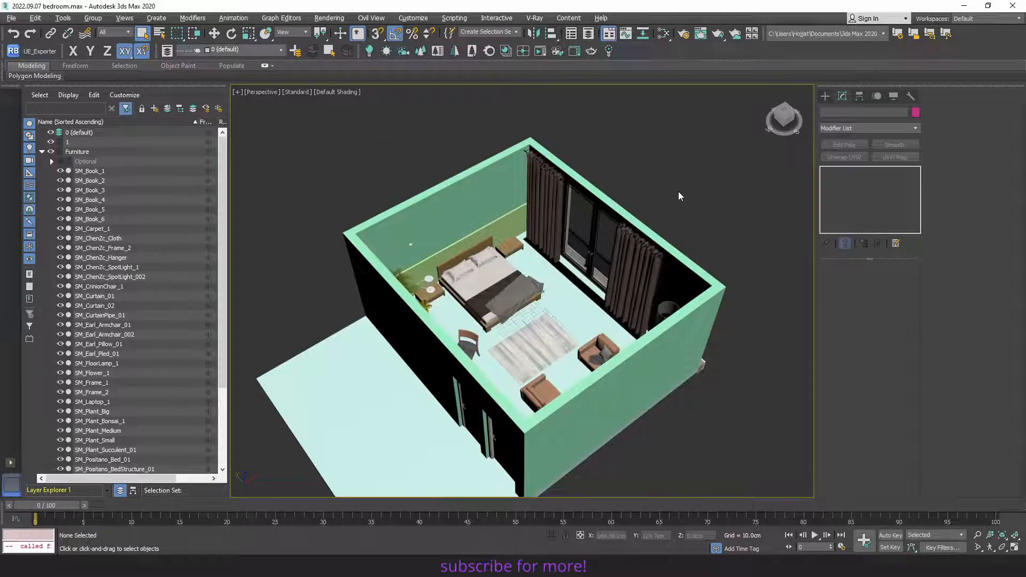